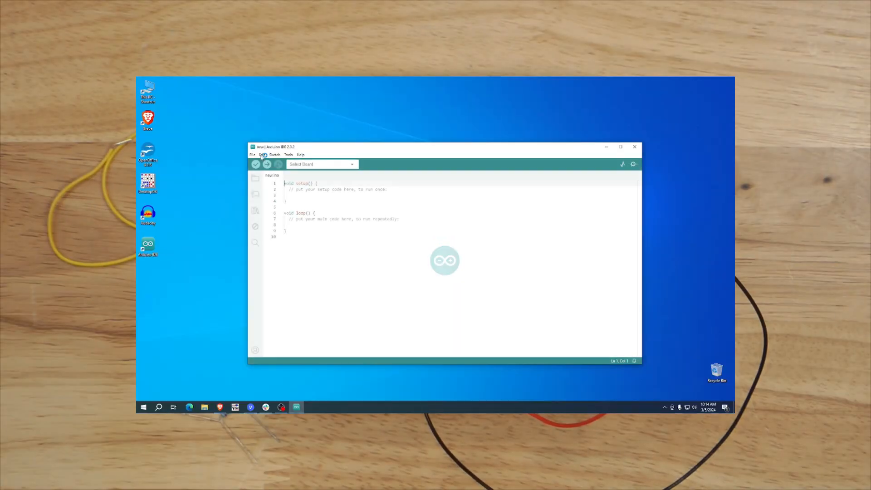
Step: Browse the built-in example sketches under File > Examples
{"action": "left_click", "coordinate": [252, 154]}
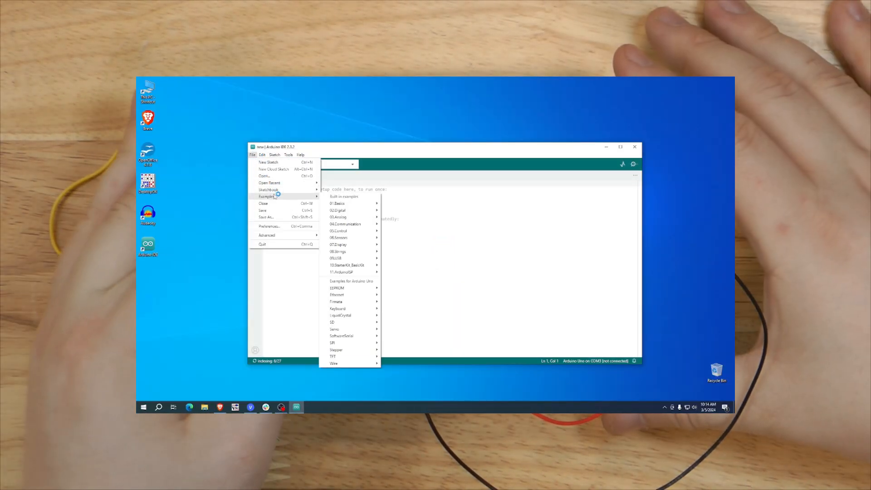
{"action": "mouse_move", "coordinate": [347, 265]}
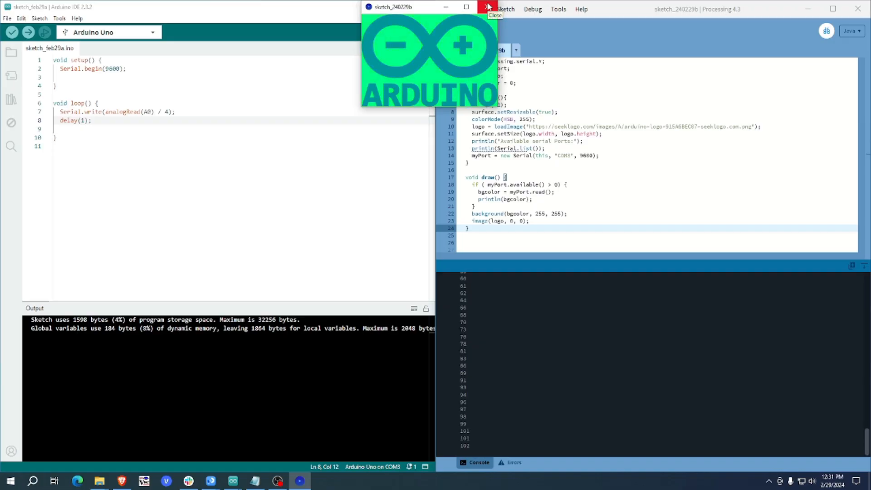
Step: Close the running Arduino logo sketch window in Processing
{"action": "left_click", "coordinate": [488, 7]}
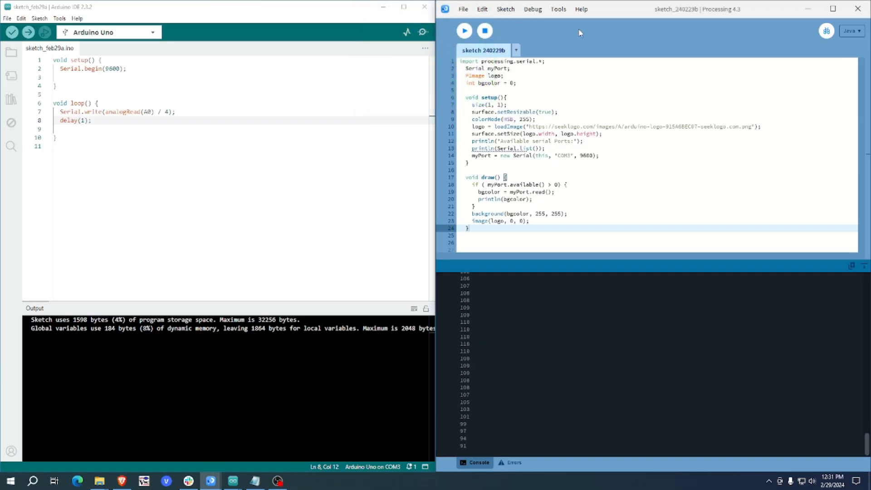